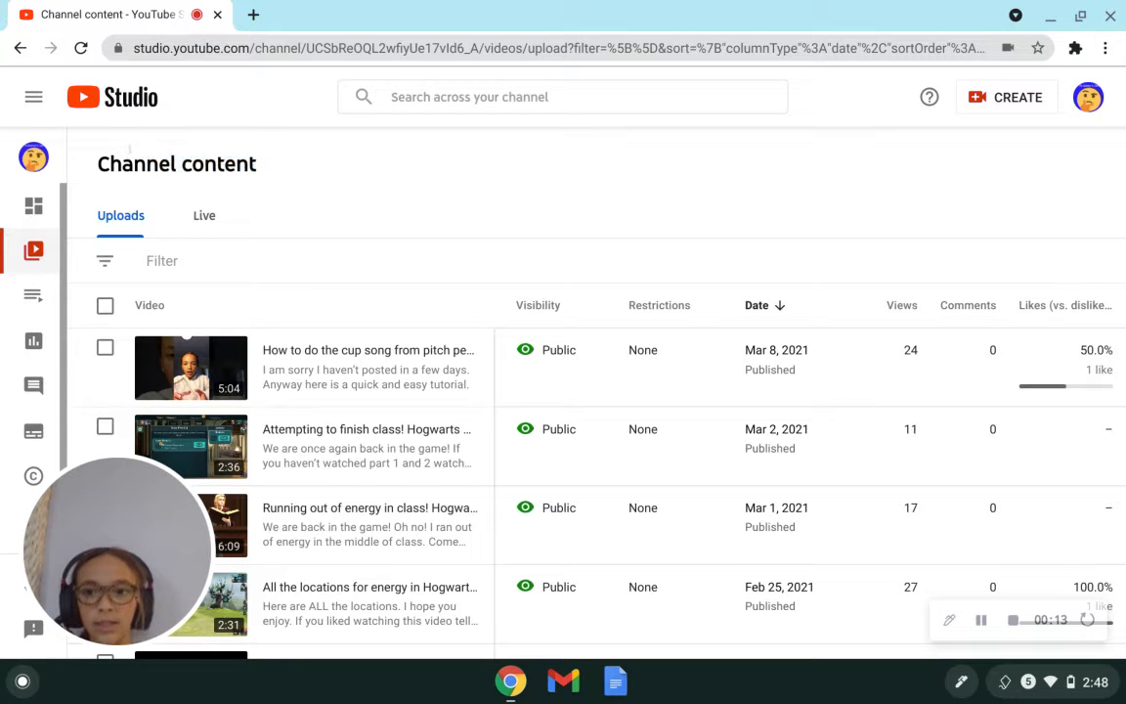
Go to the channel Dashboard and then the Content list of uploaded videos
click(35, 205)
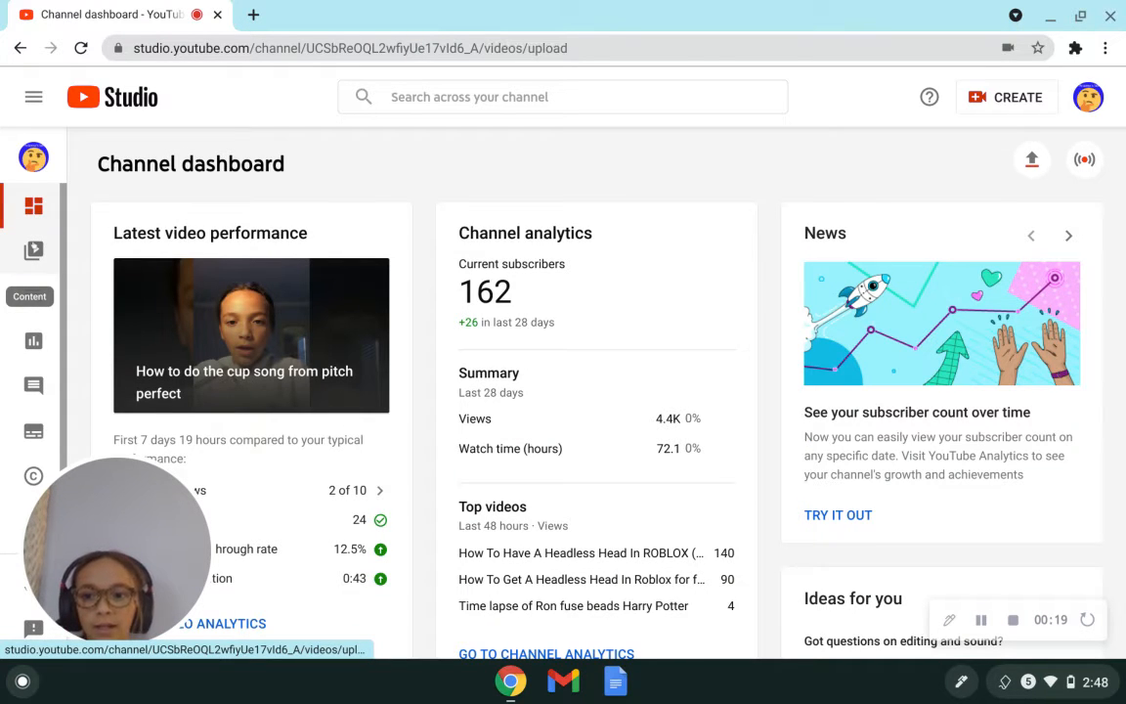
click(31, 252)
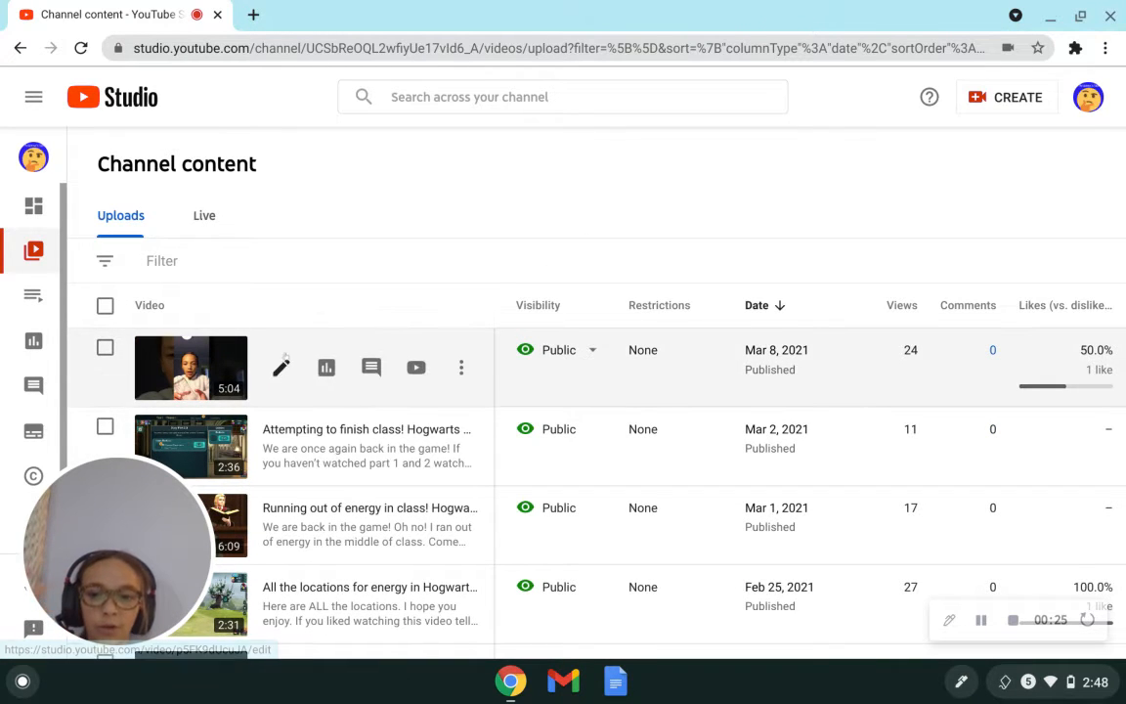
mouse_move(325, 367)
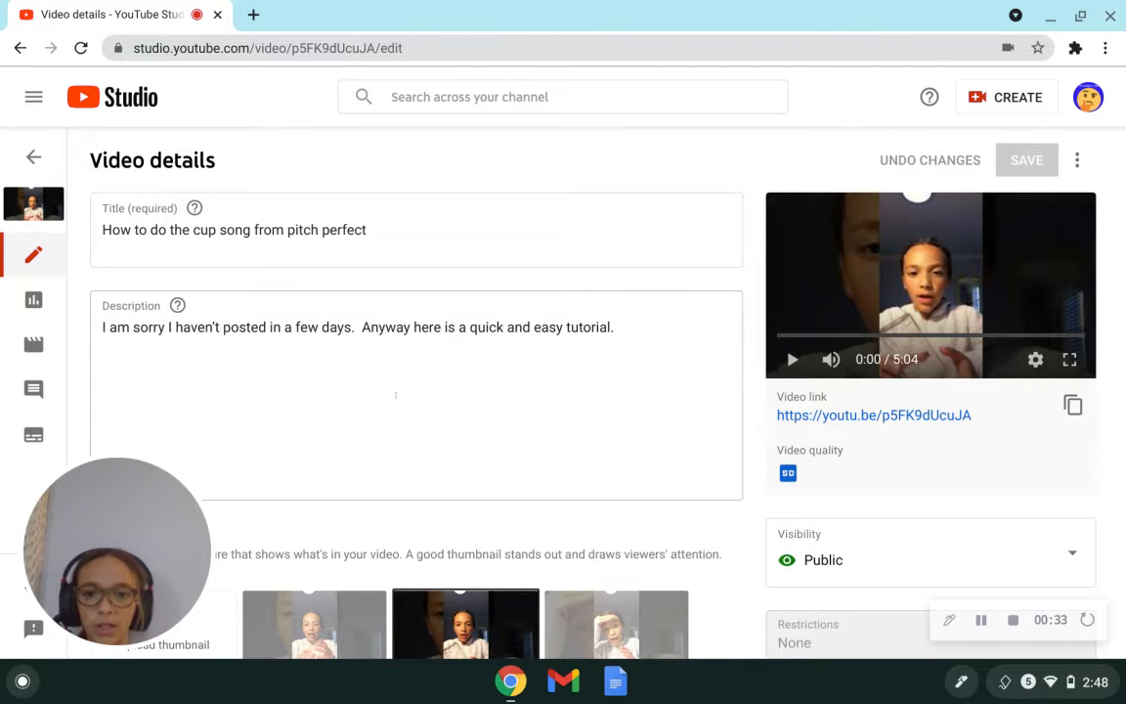
mouse_move(33, 301)
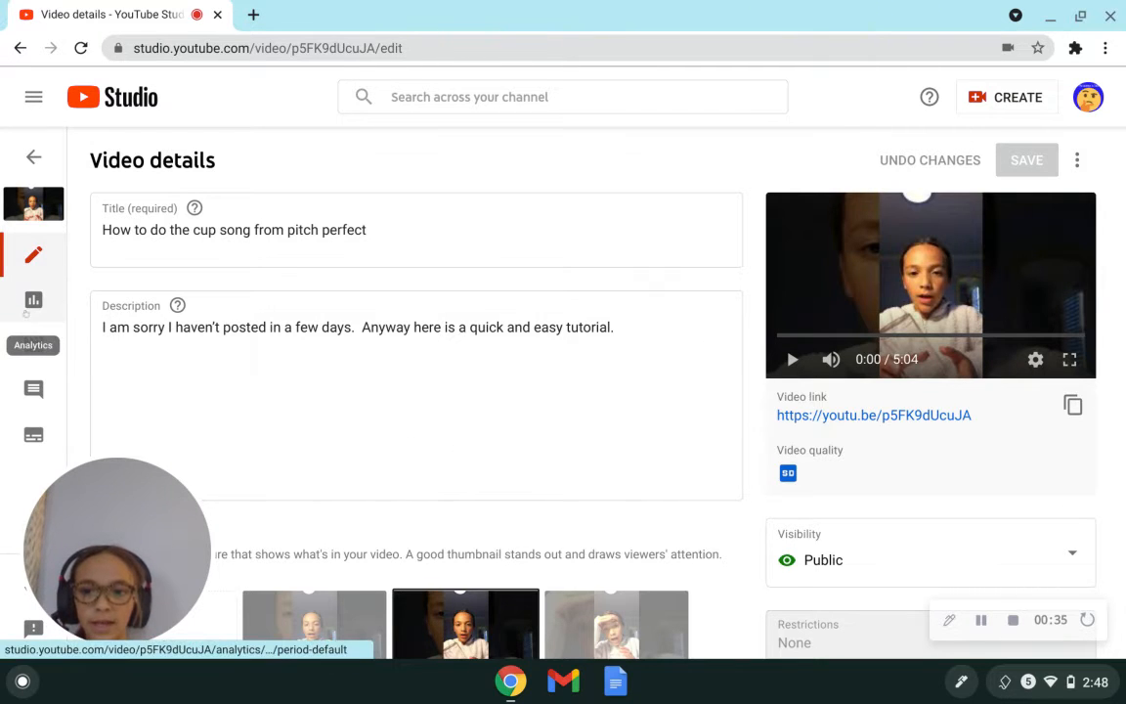
mouse_move(35, 391)
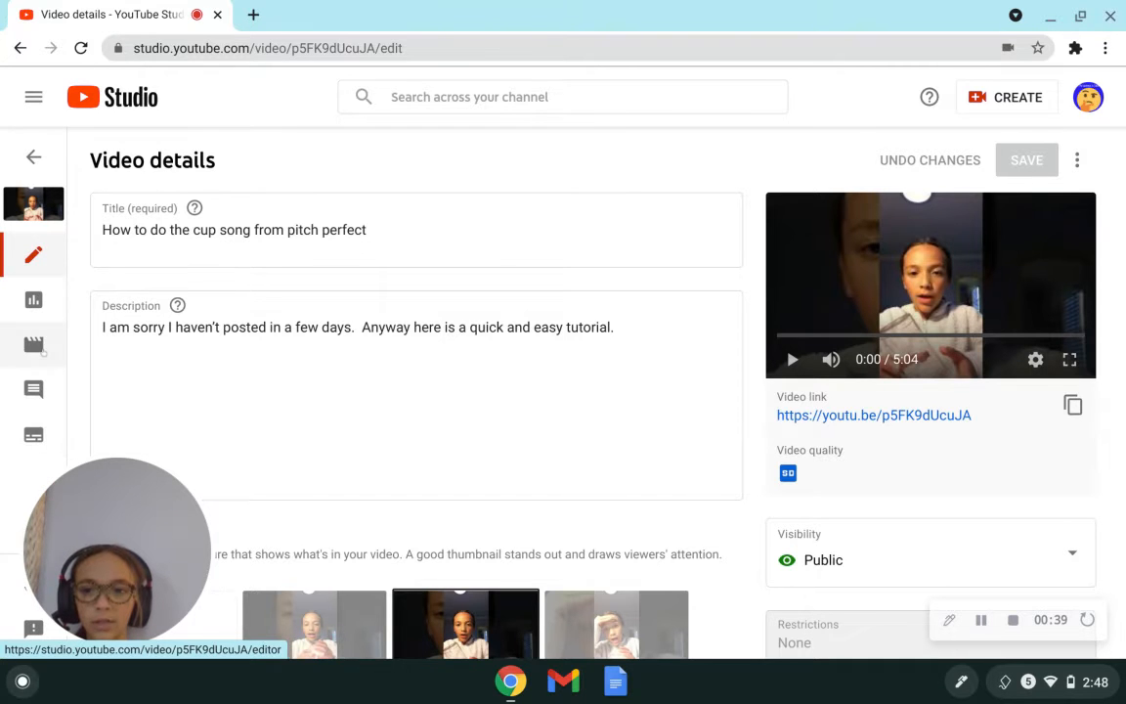
Open the video editor for the cup song tutorial from its details page
click(33, 344)
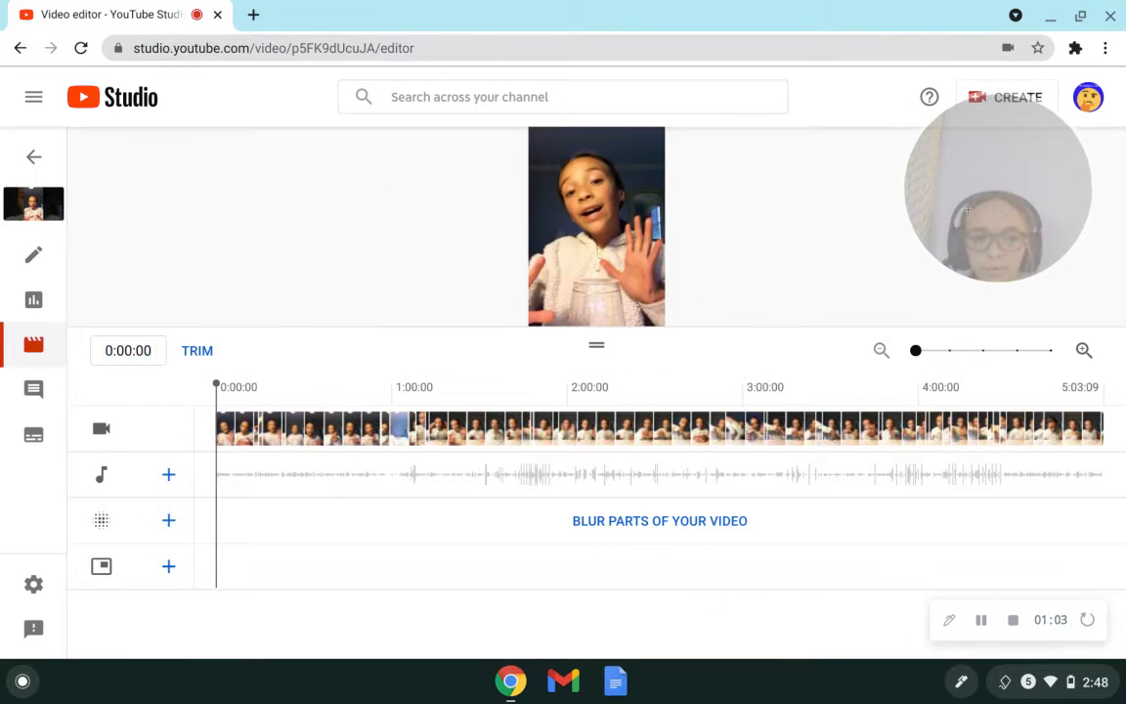
mouse_move(102, 475)
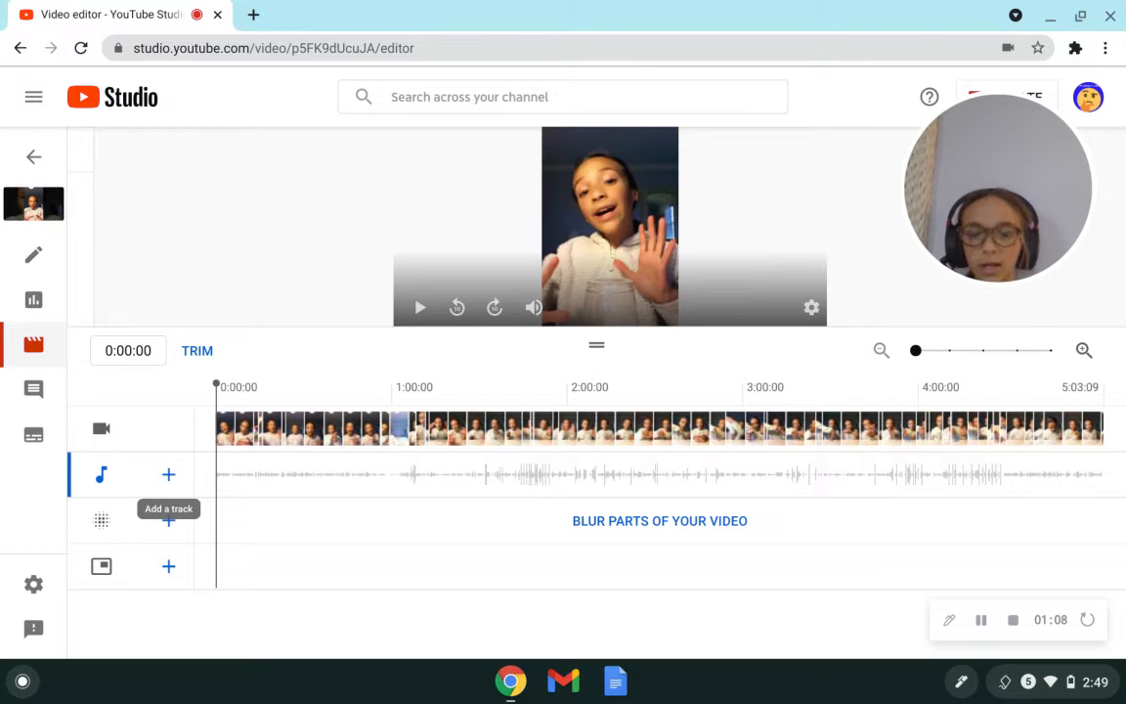
Start adding music and filter the free music library by 'hi'
click(168, 475)
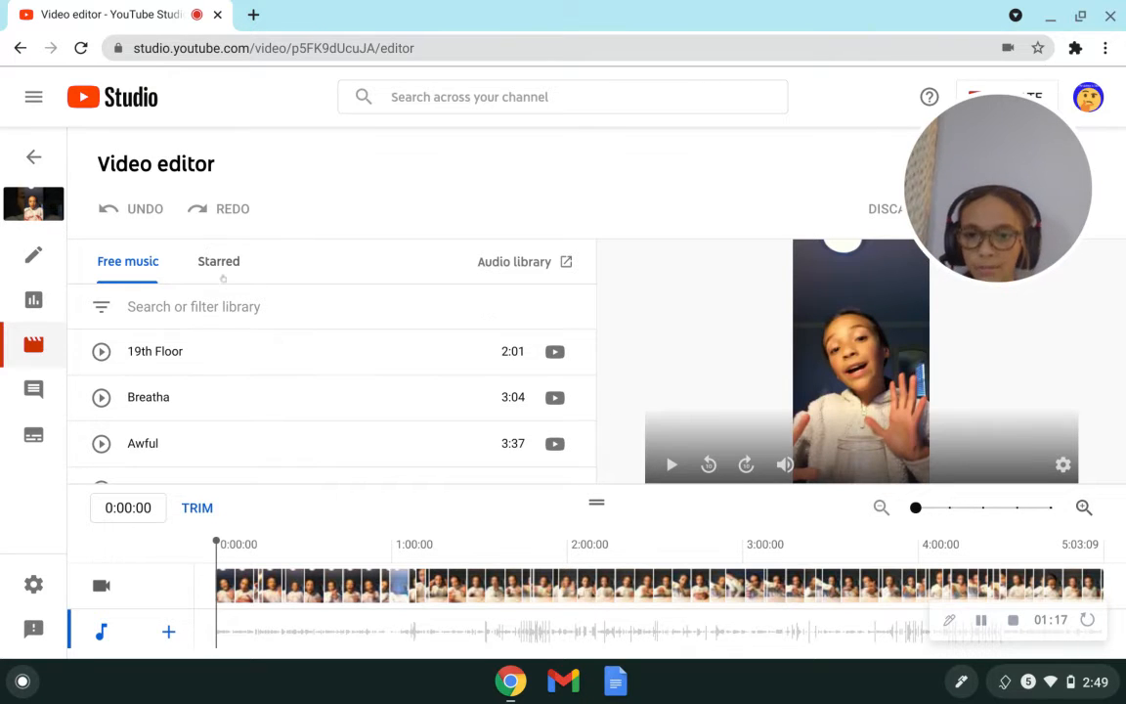
click(225, 305)
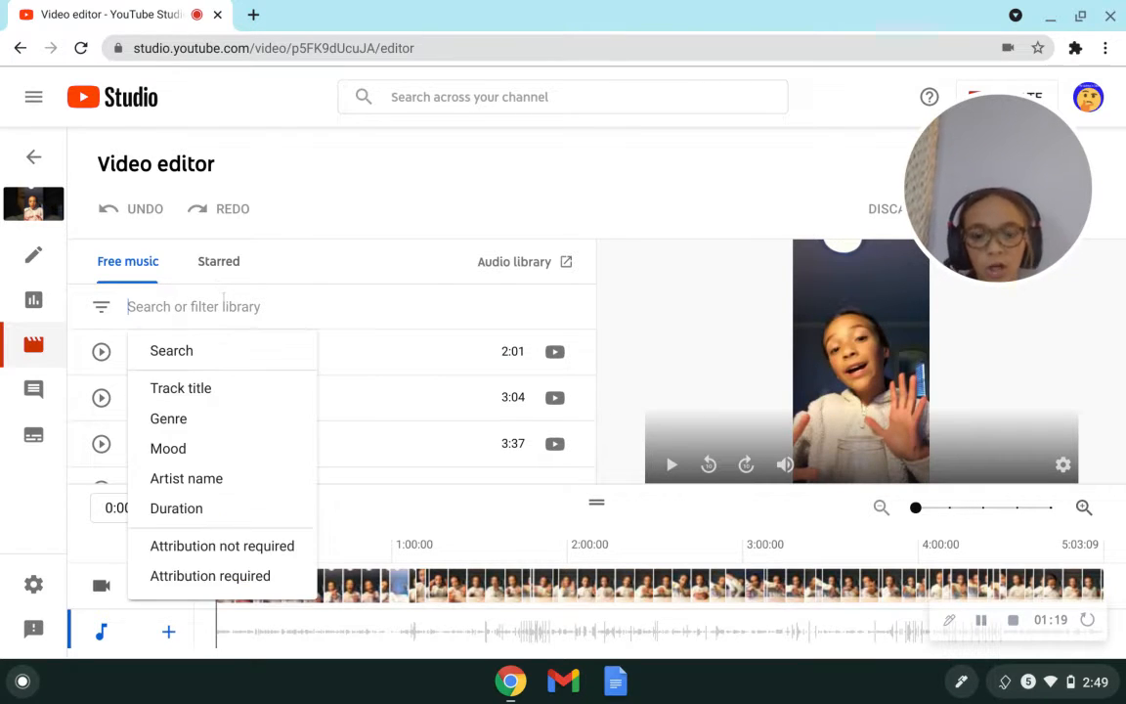
text(hi)
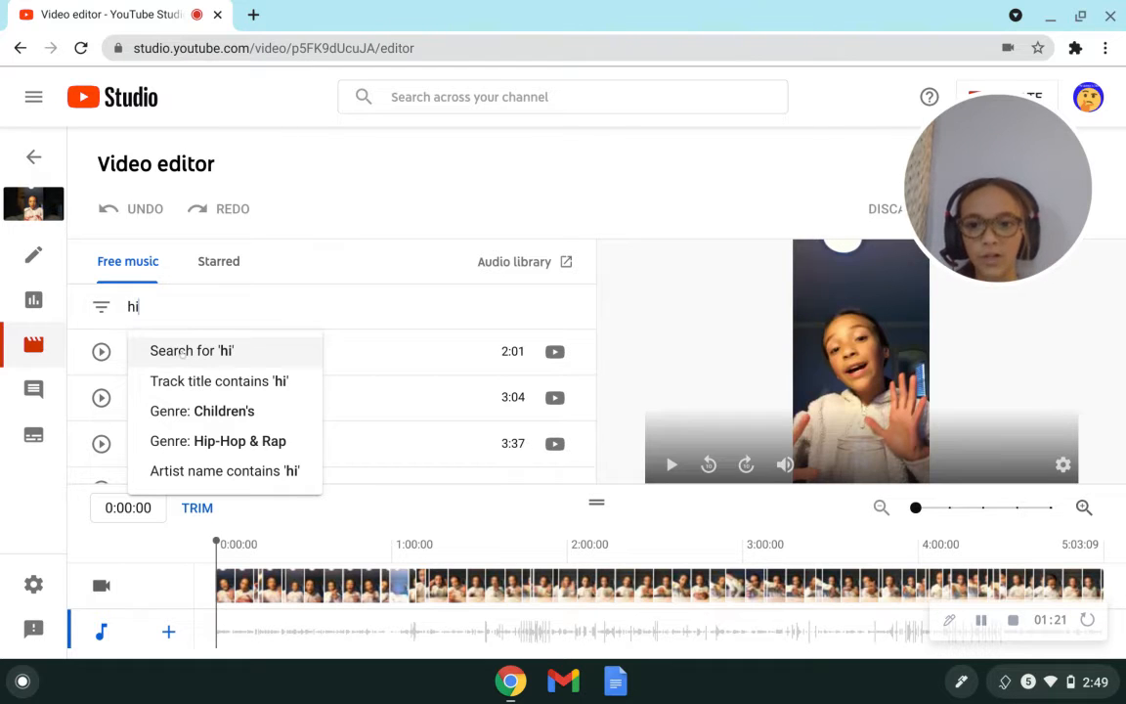
click(219, 381)
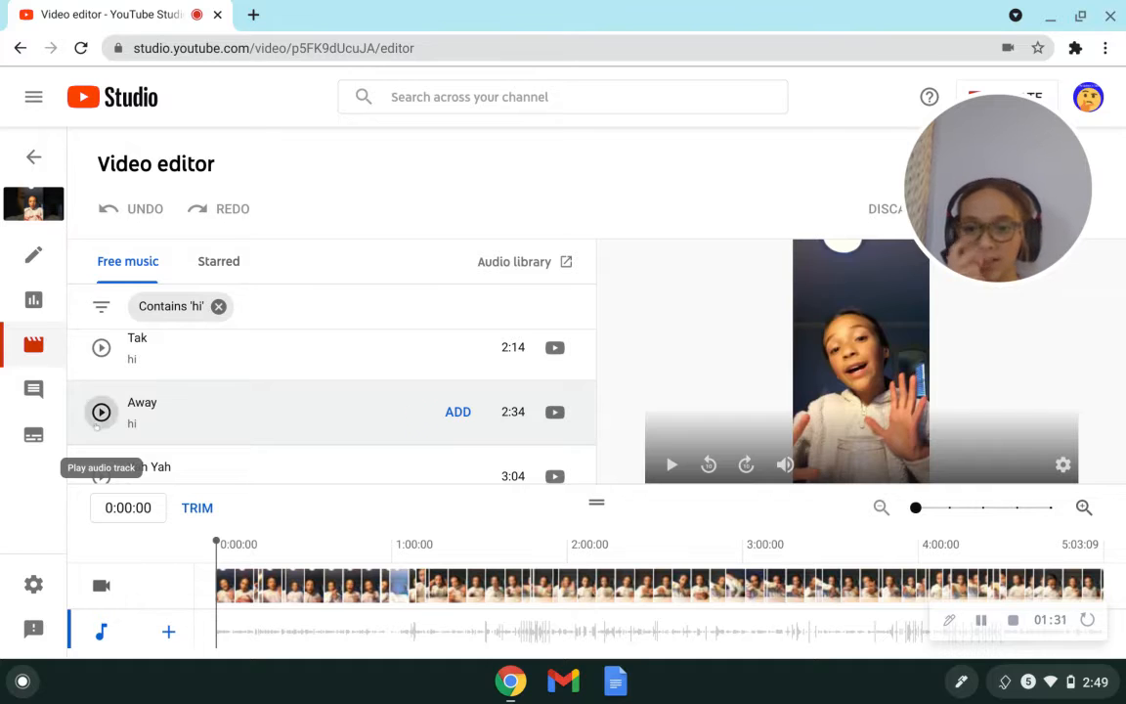
Preview the Muriel and Brass Orchid tracks from the filtered results
scroll(down, 3)
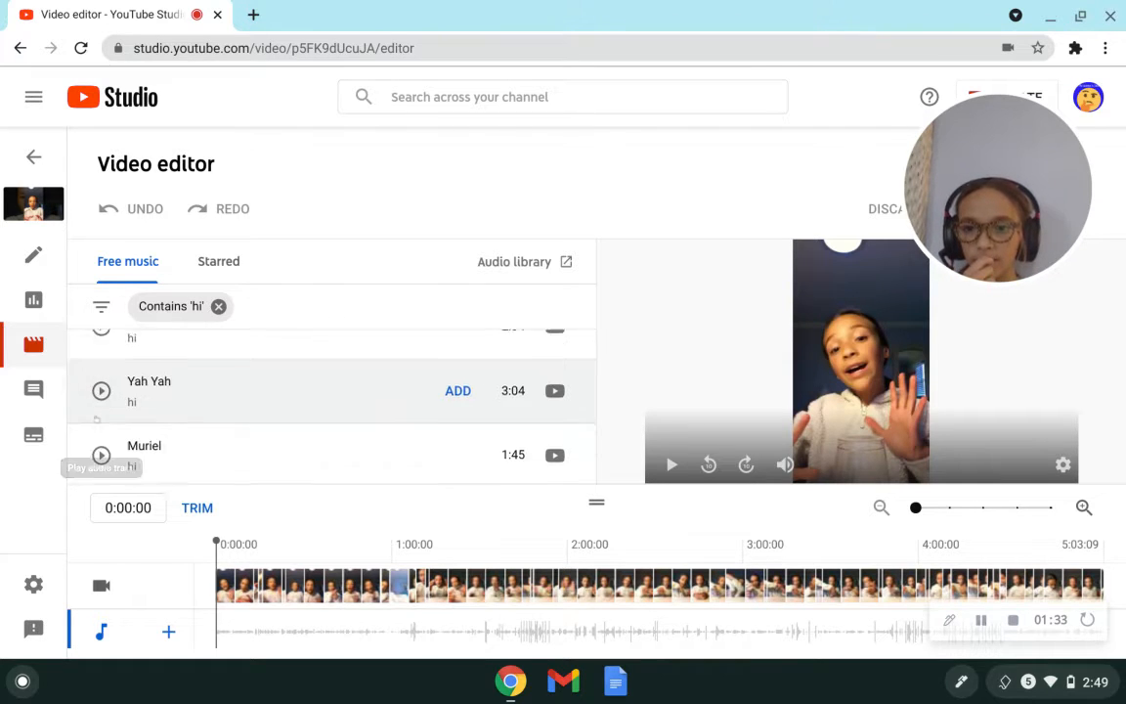
click(102, 458)
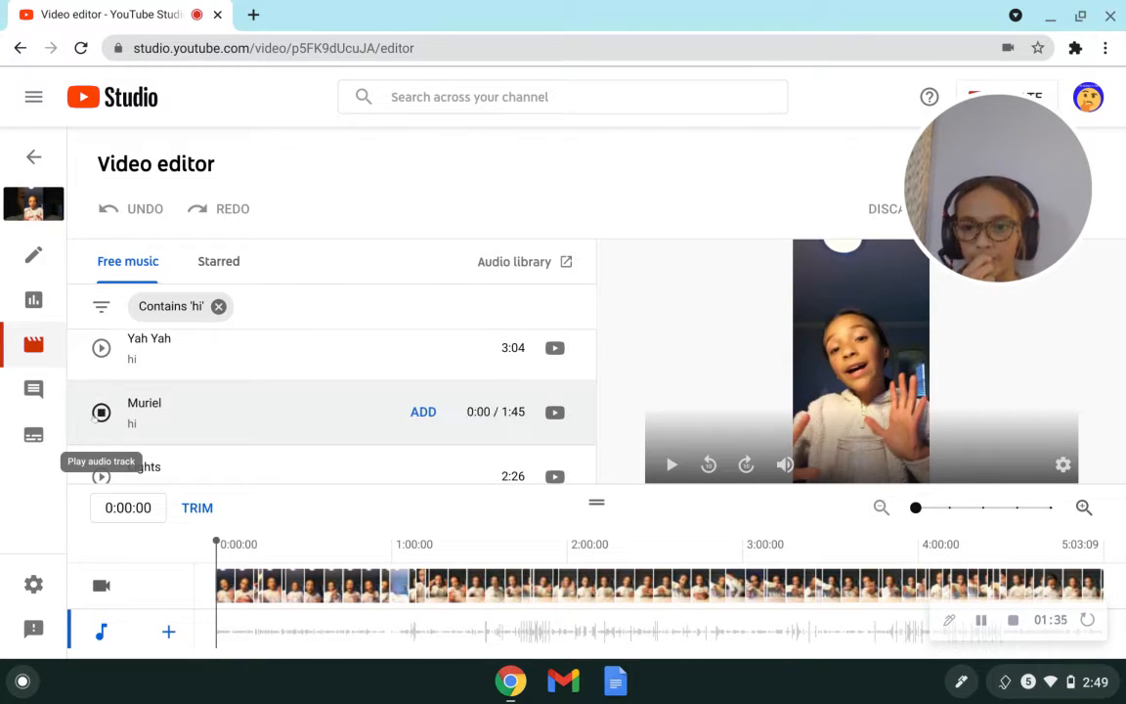
scroll(down, 3)
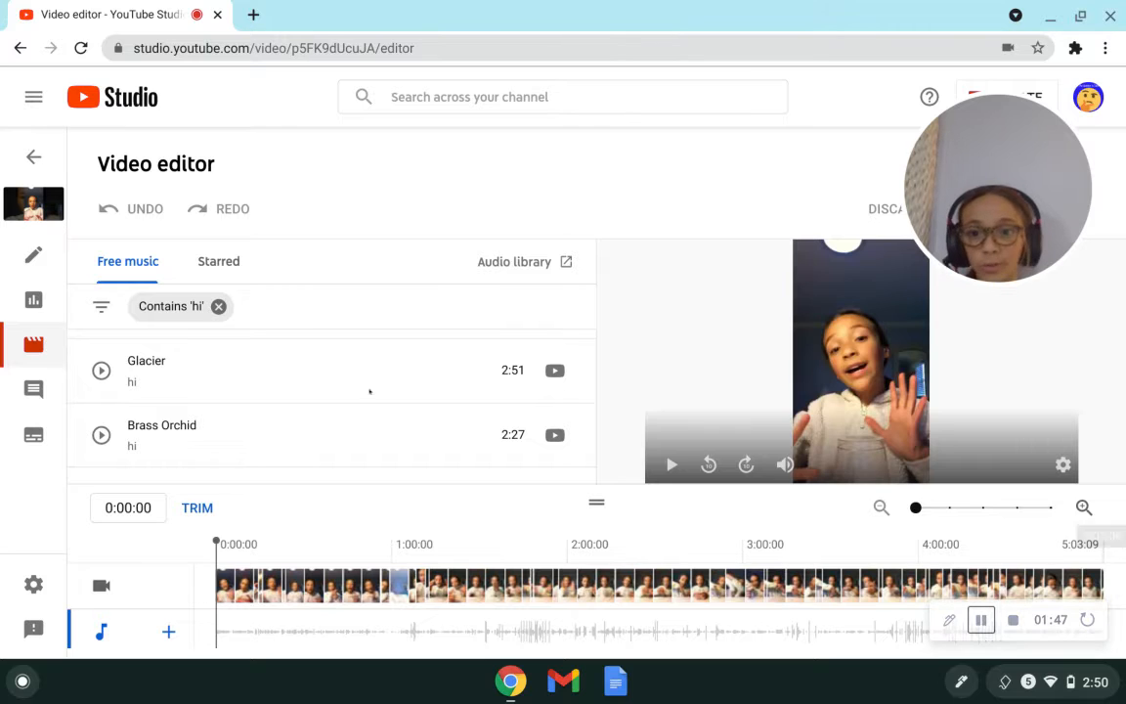
mouse_move(102, 436)
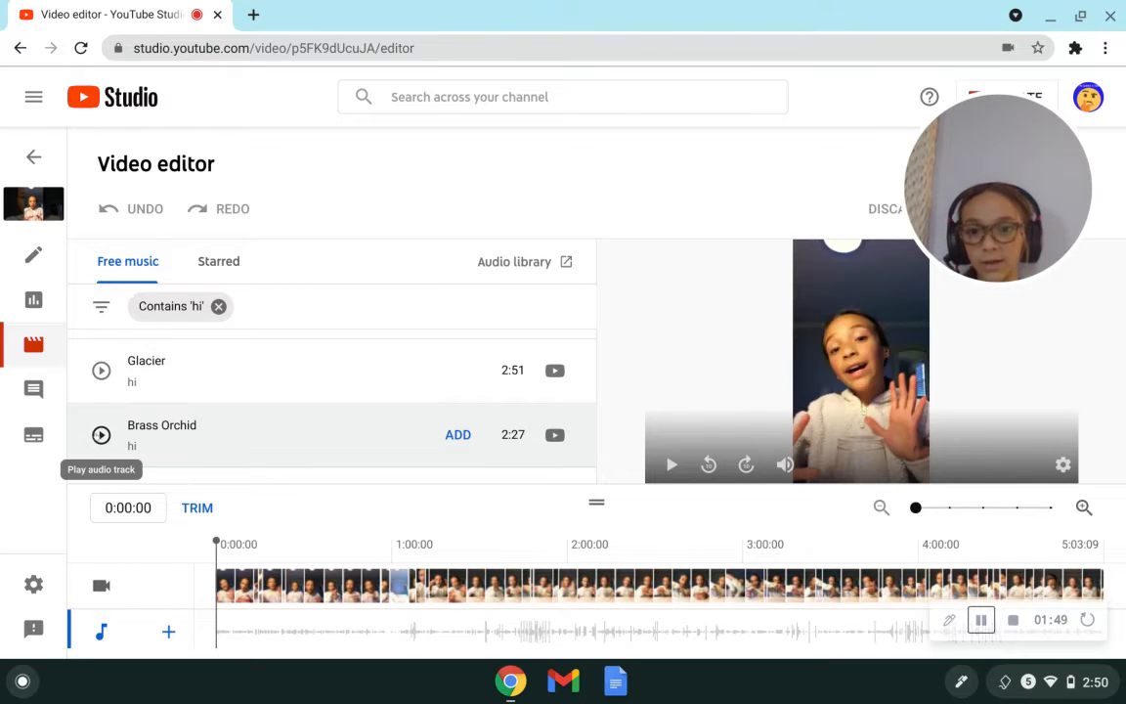
click(102, 432)
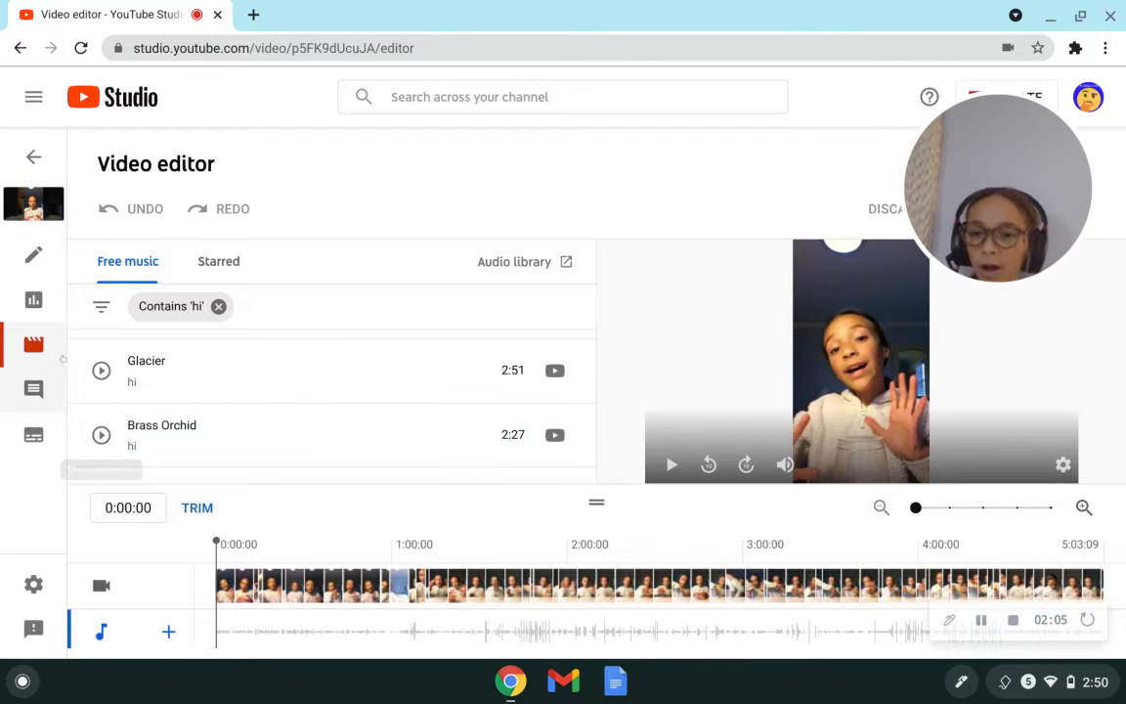
mouse_move(497, 449)
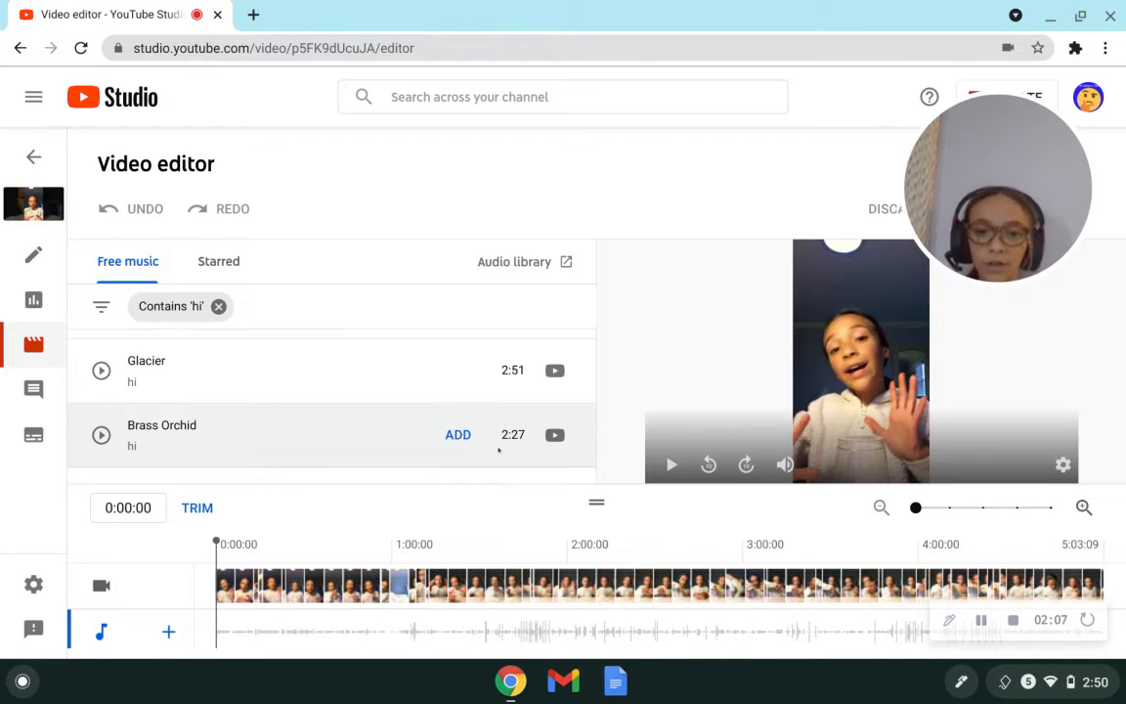
Add Brass Orchid to the audio track and clear the 'hi' filter to find Tea Time
click(457, 434)
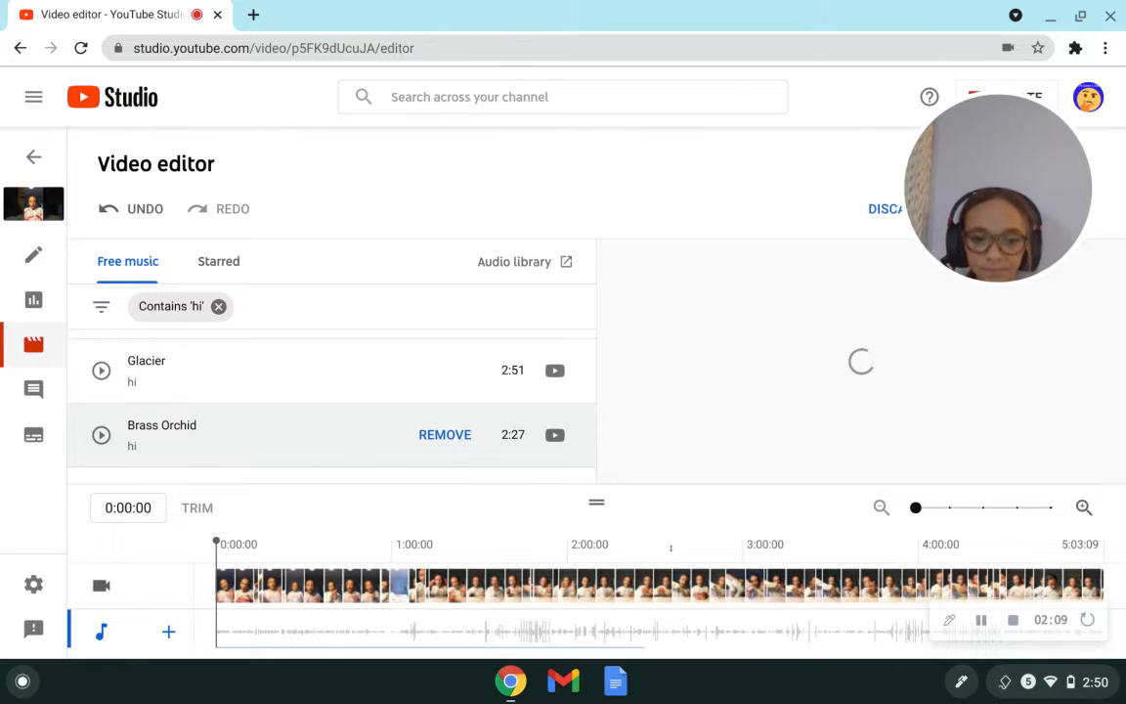
scroll(down, 3)
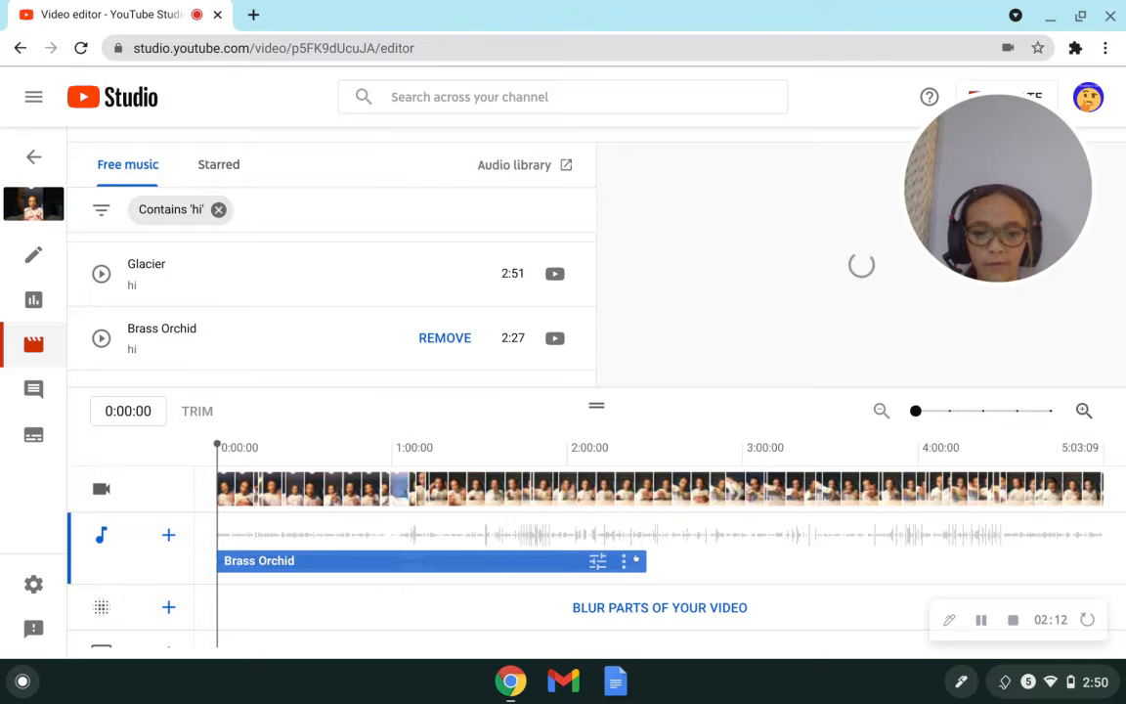
mouse_move(626, 561)
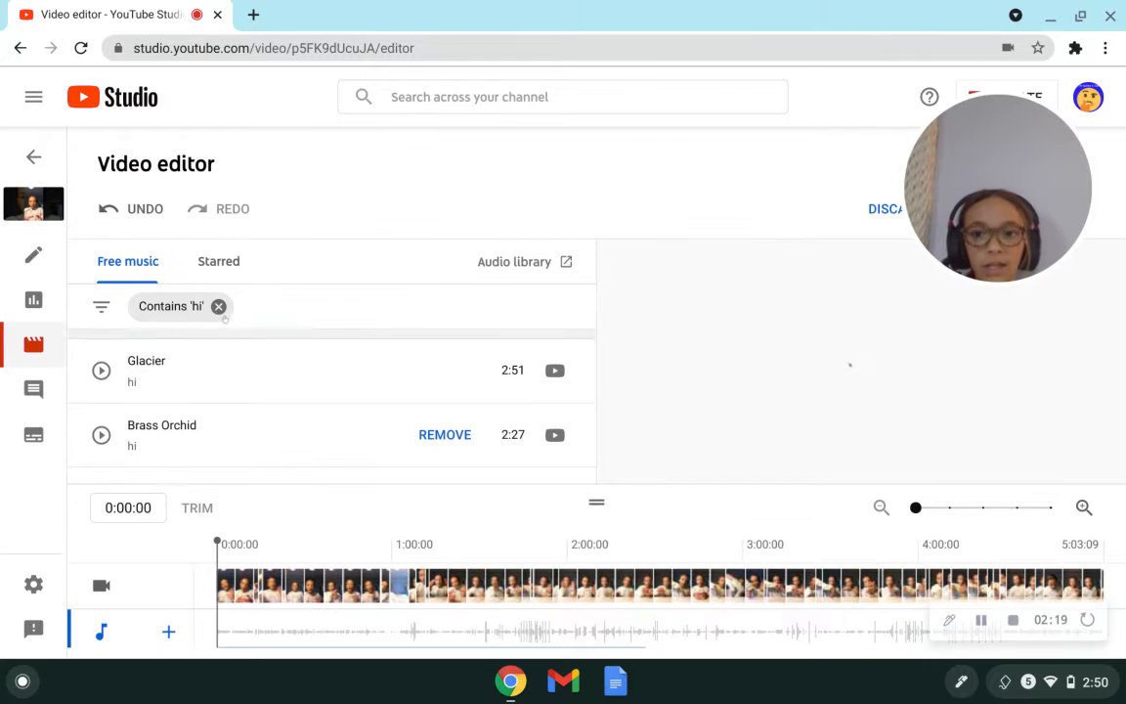
click(219, 305)
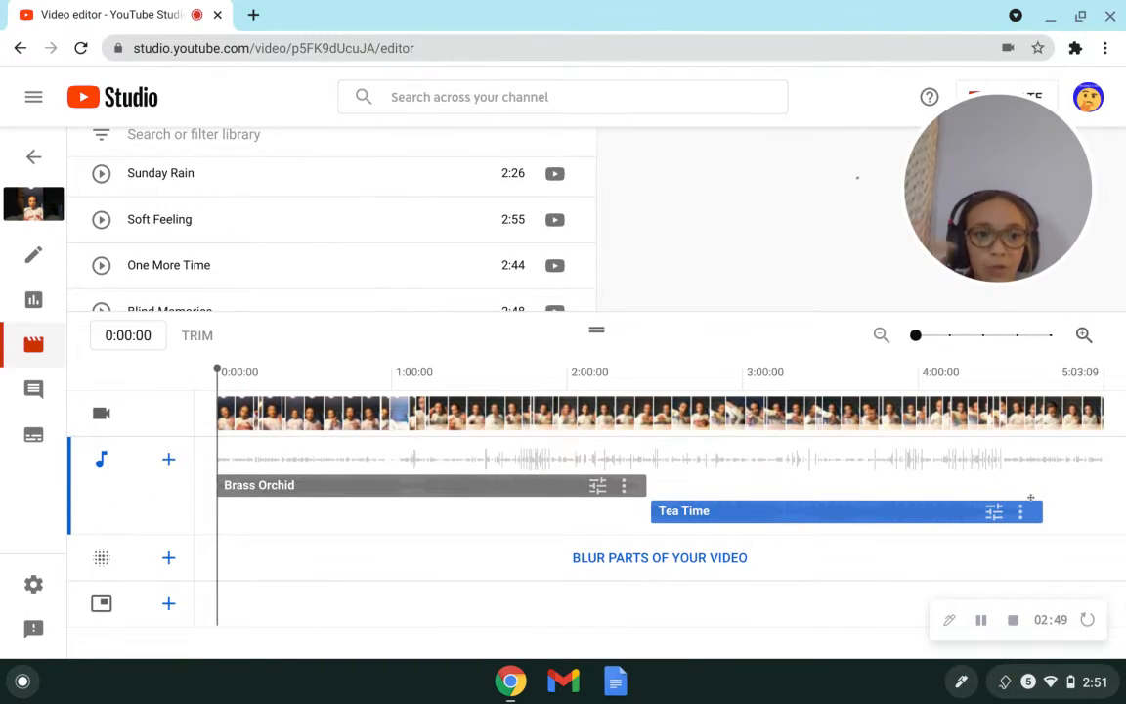
click(982, 620)
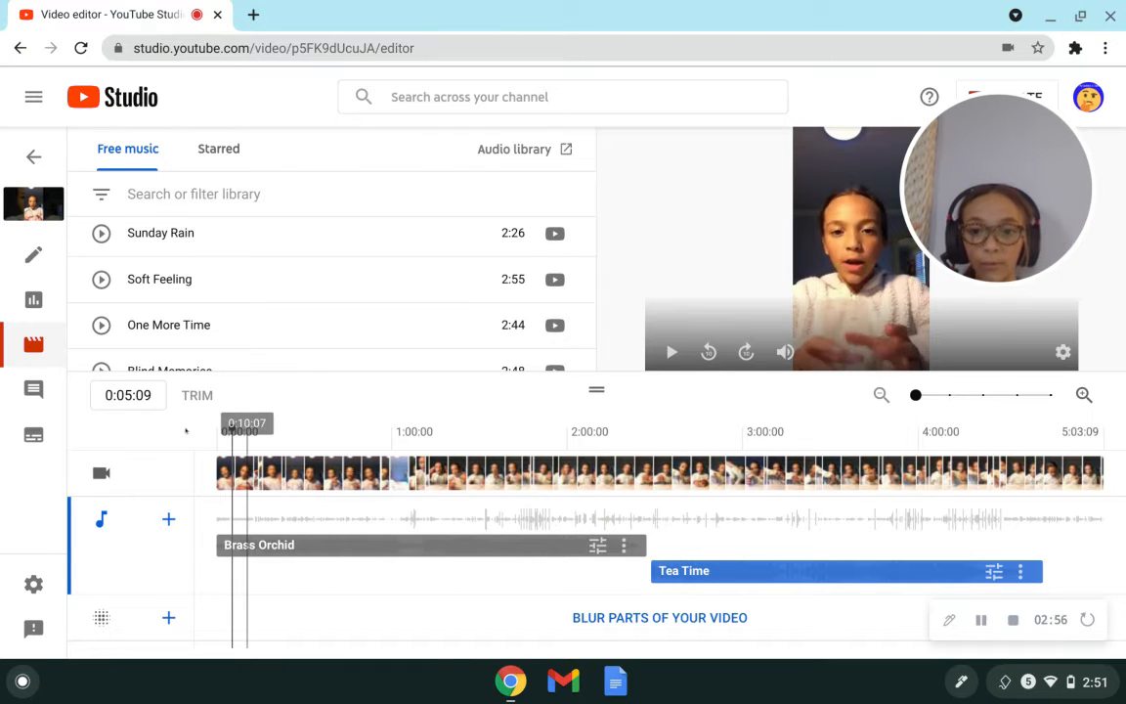
click(669, 352)
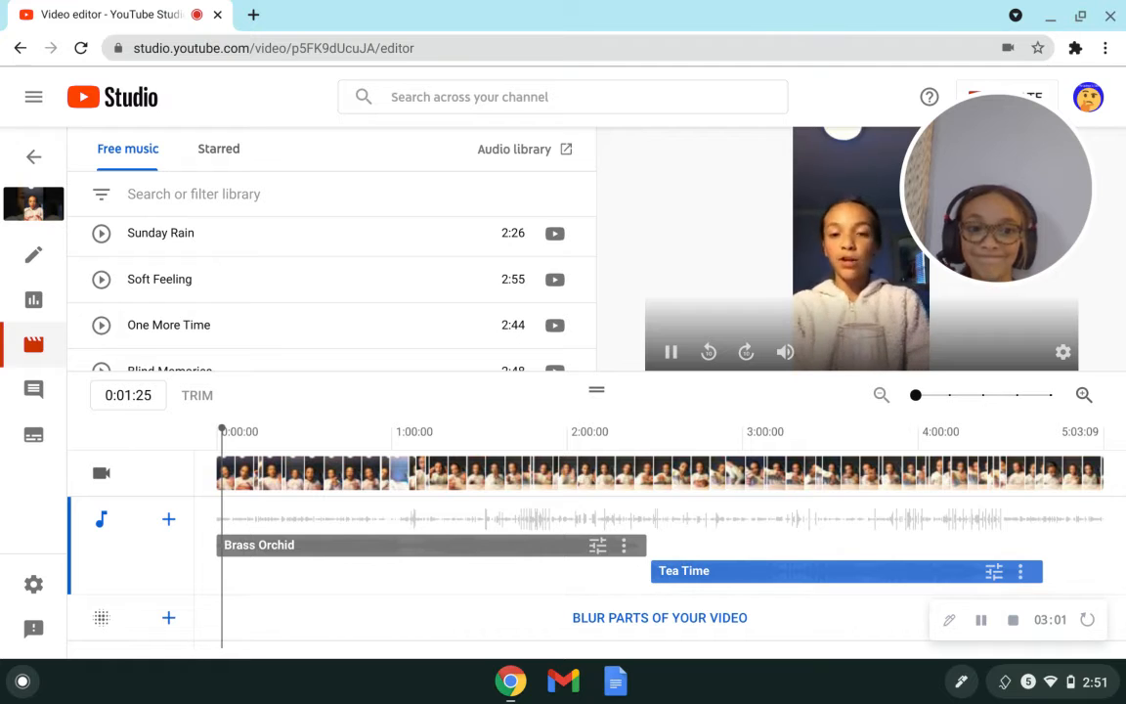
click(669, 352)
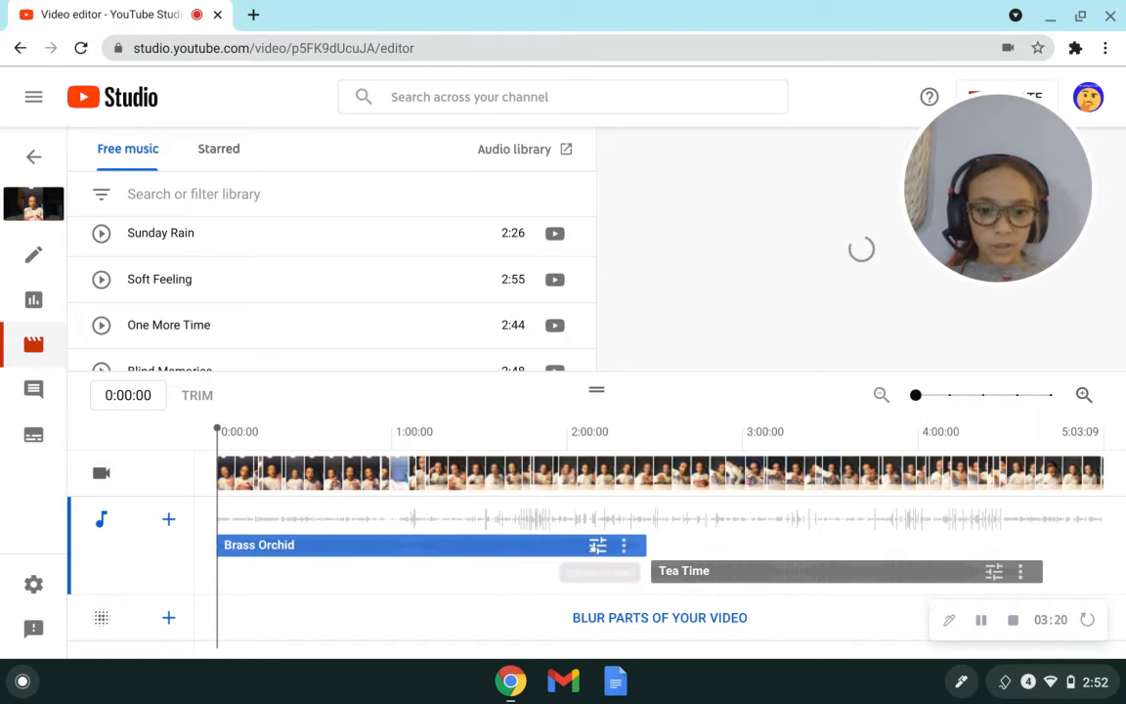
Turn the Brass Orchid clip's mix level well down so the music sits quieter
click(598, 545)
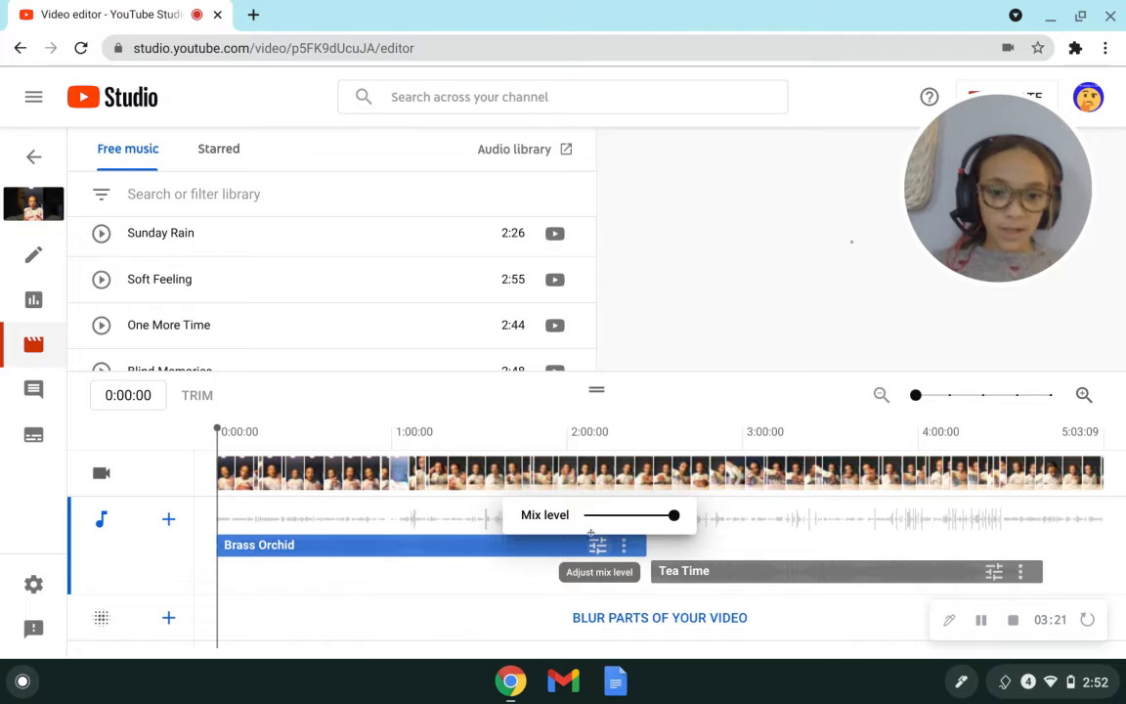
drag(673, 516, 625, 516)
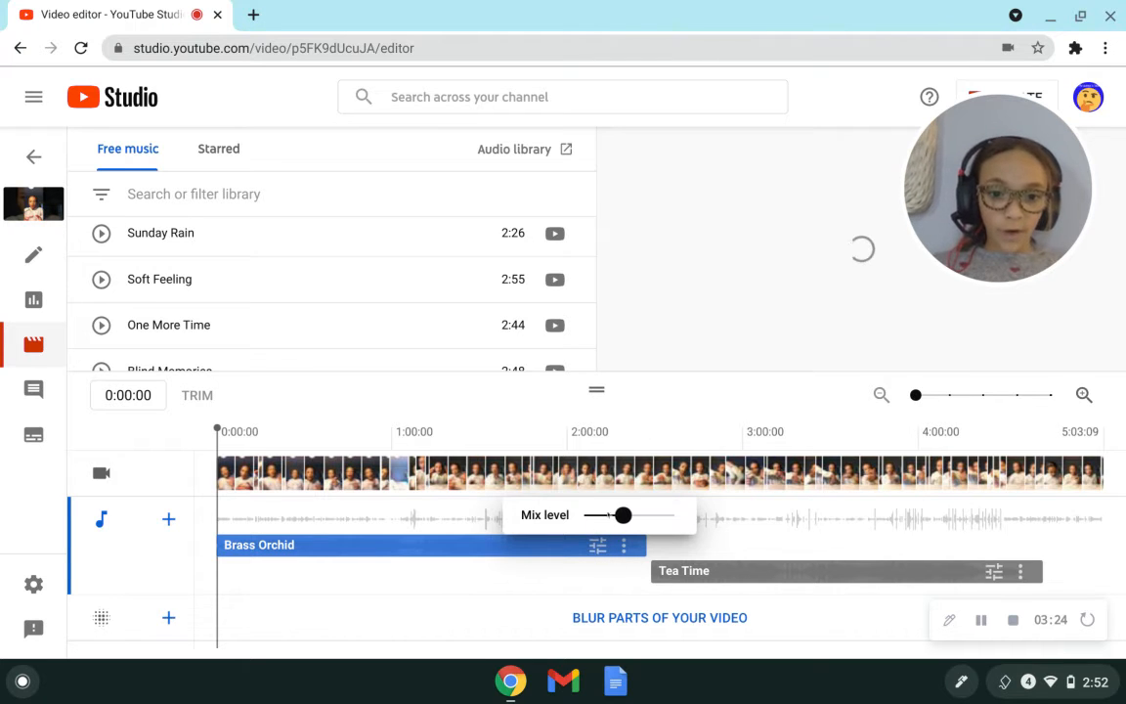
drag(626, 516, 586, 516)
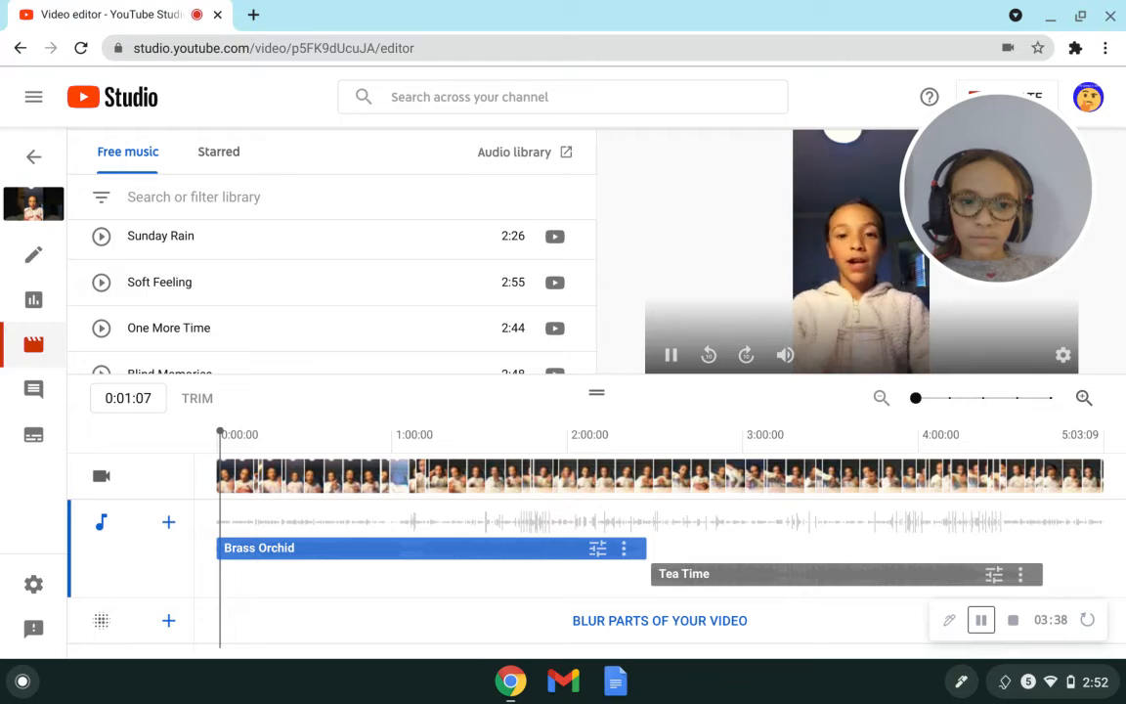
click(670, 355)
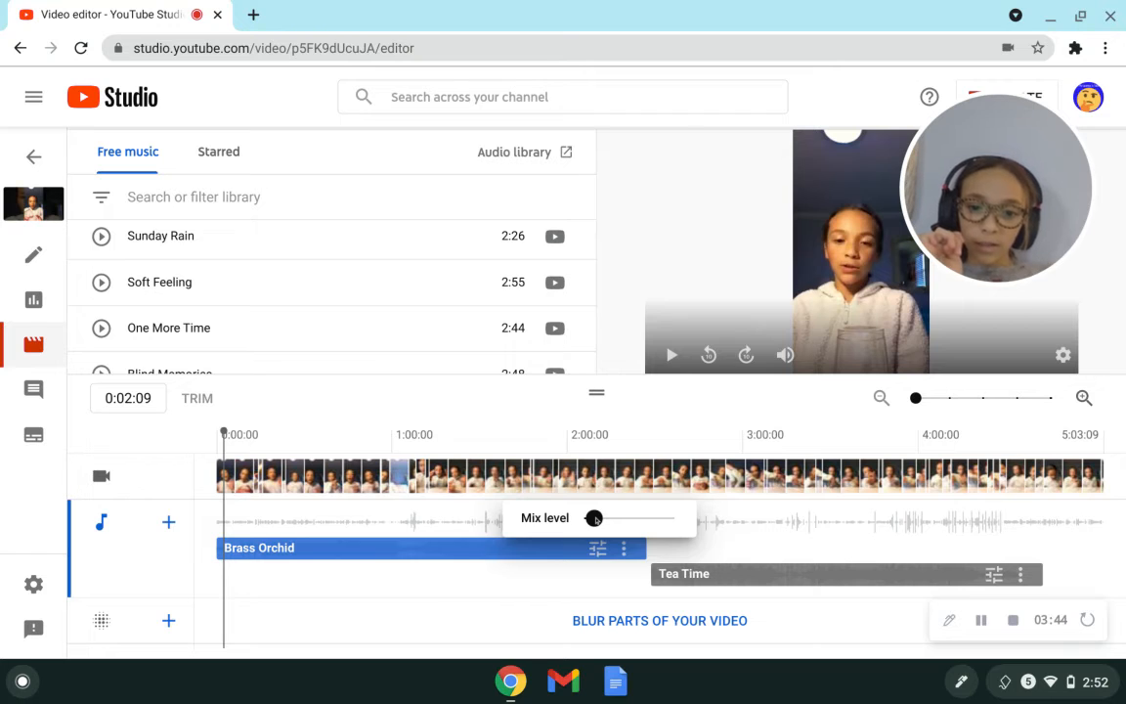
drag(594, 518, 591, 518)
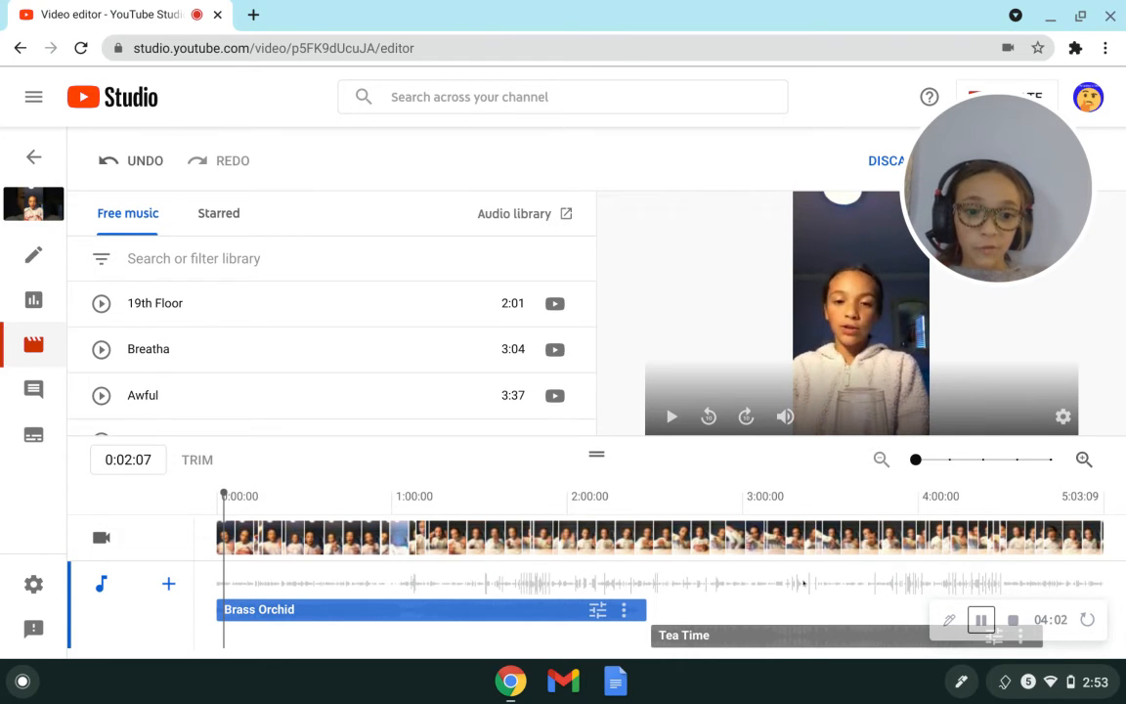
Adjust the Tea Time clip's mix level and save the edited video
scroll(down, 3)
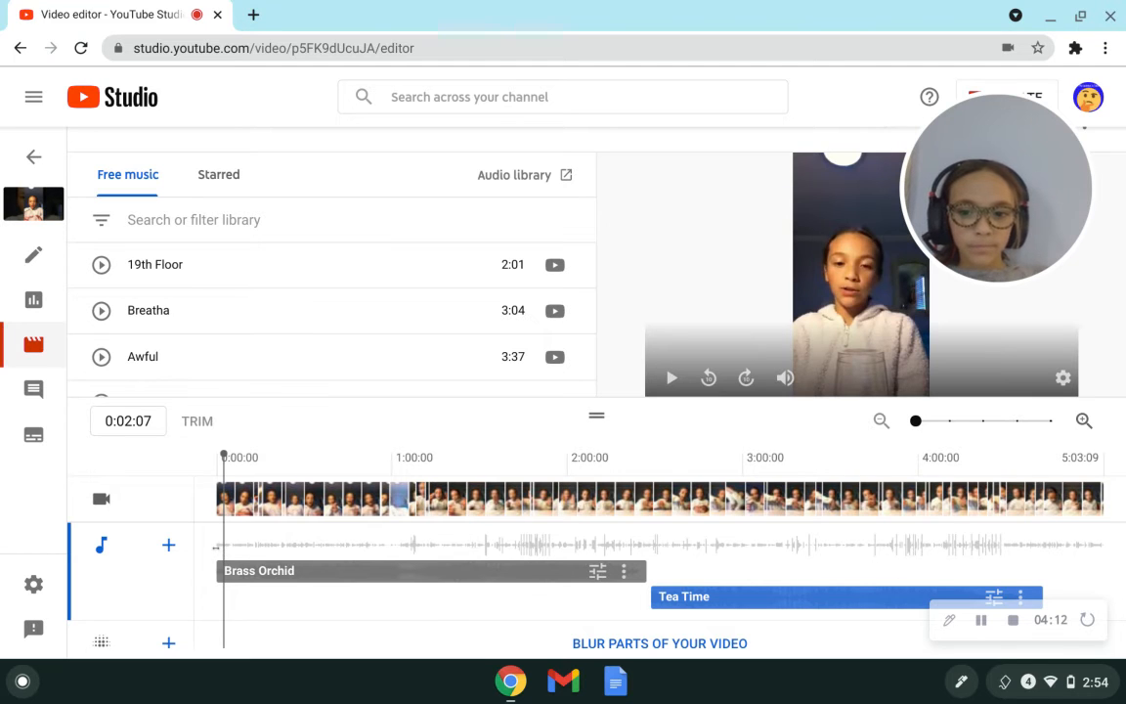
click(669, 378)
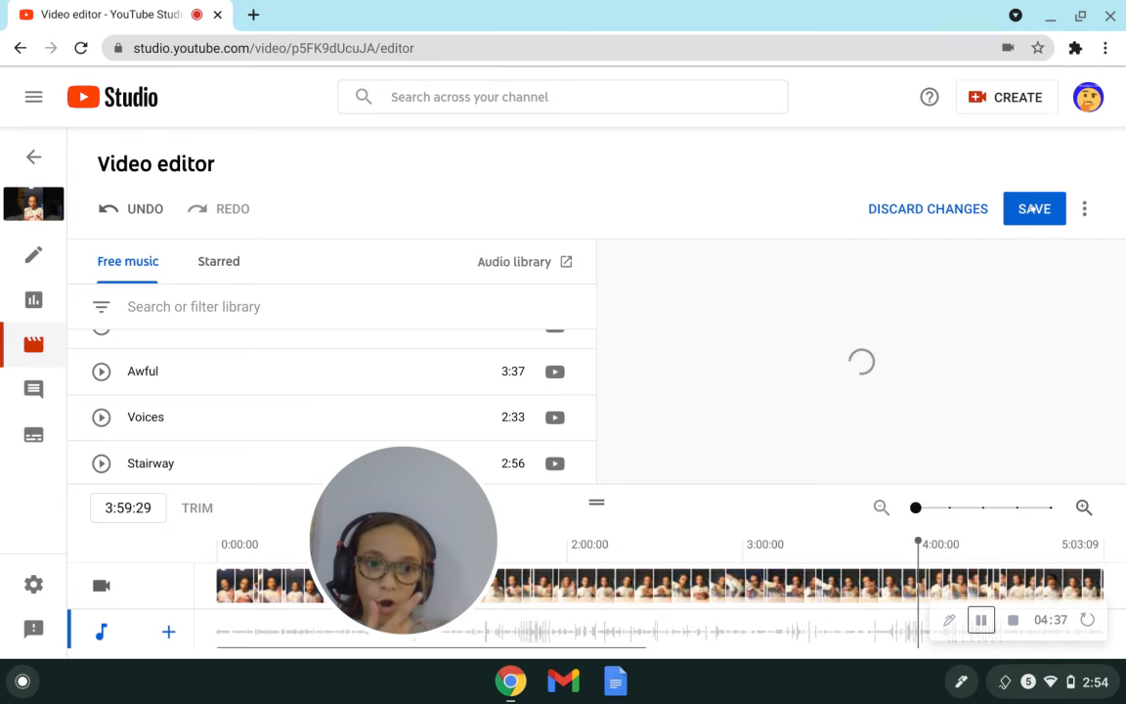
click(1036, 207)
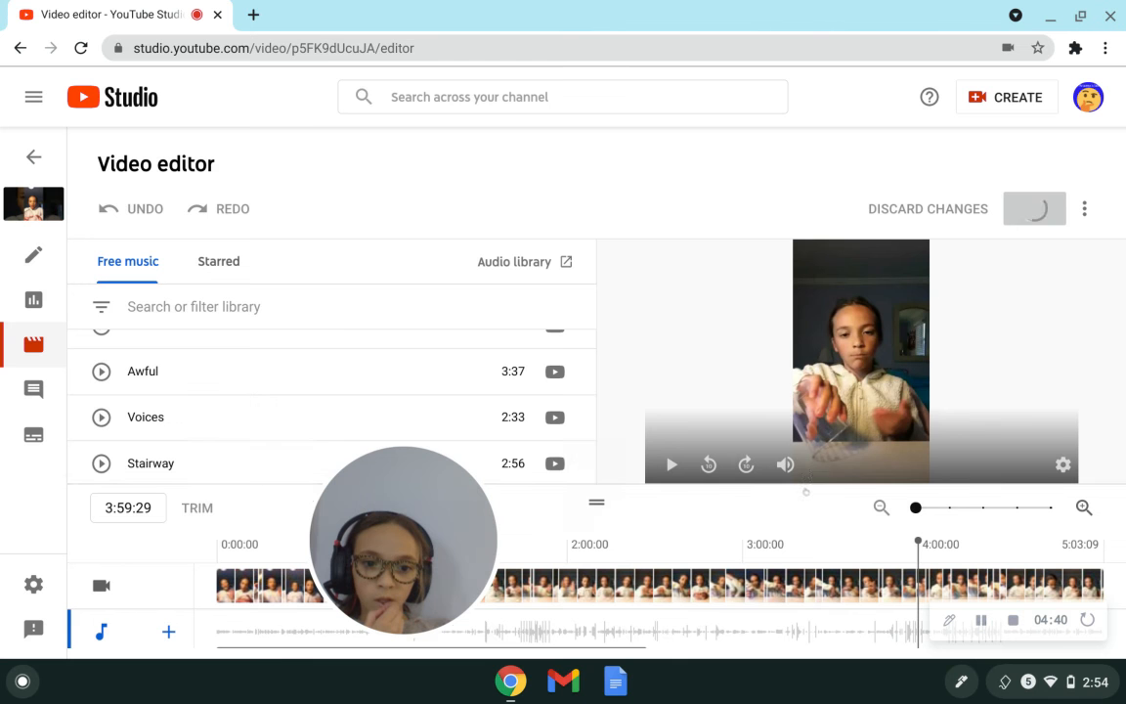